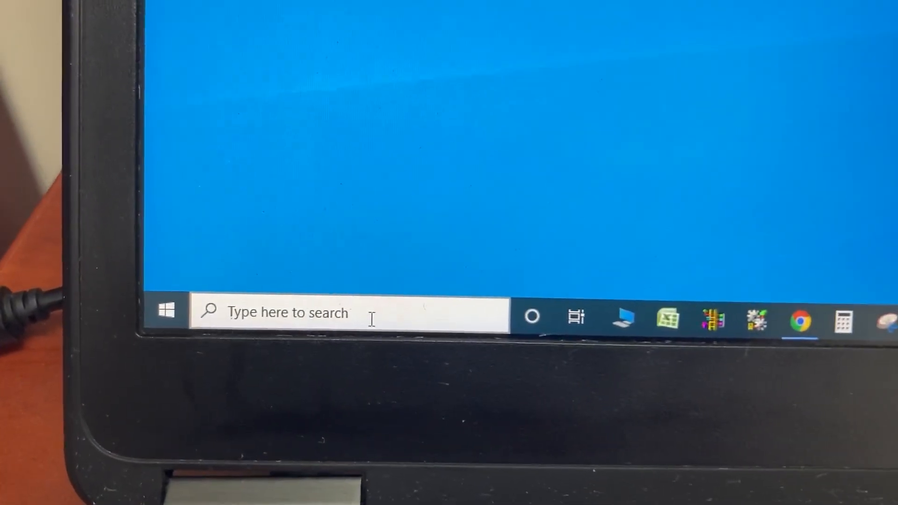
Step: Search 'Control Panel' from the taskbar to list all Control Panel items
{"action": "type", "text": "c"}
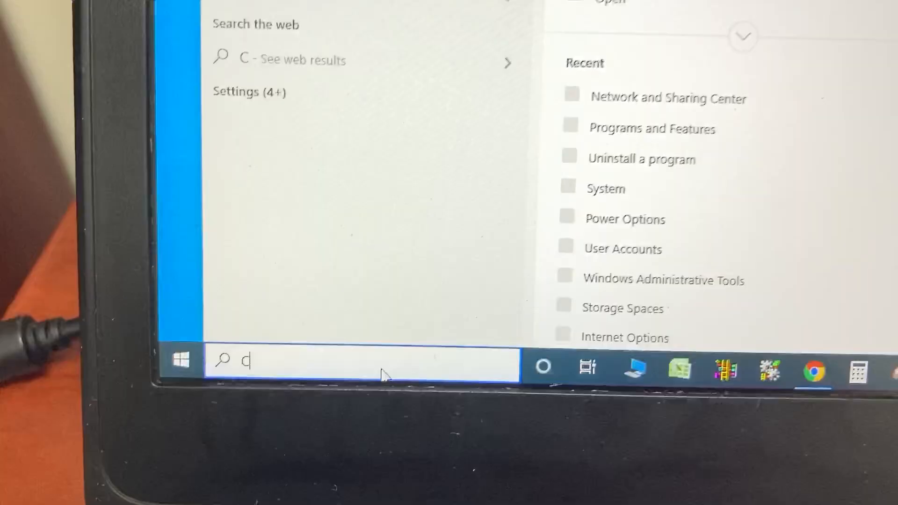
{"action": "type", "text": "ontrol Panel"}
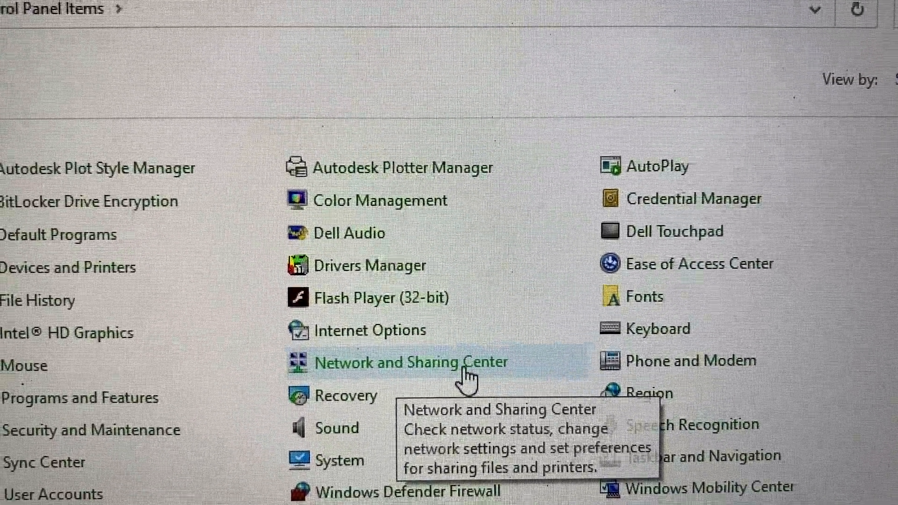
Step: Reach the Ethernet adapter's properties through Network and Sharing Center and Ethernet Status
{"action": "left_click", "coordinate": [408, 361]}
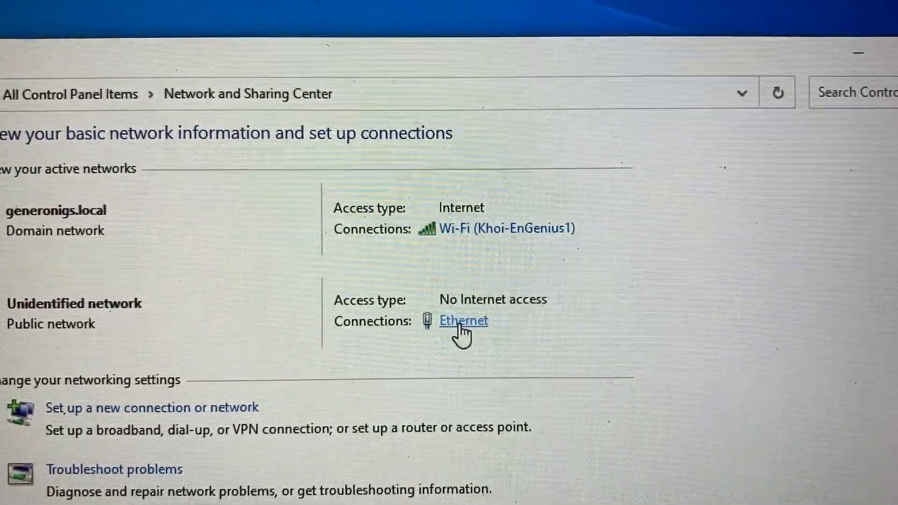
{"action": "left_click", "coordinate": [463, 320]}
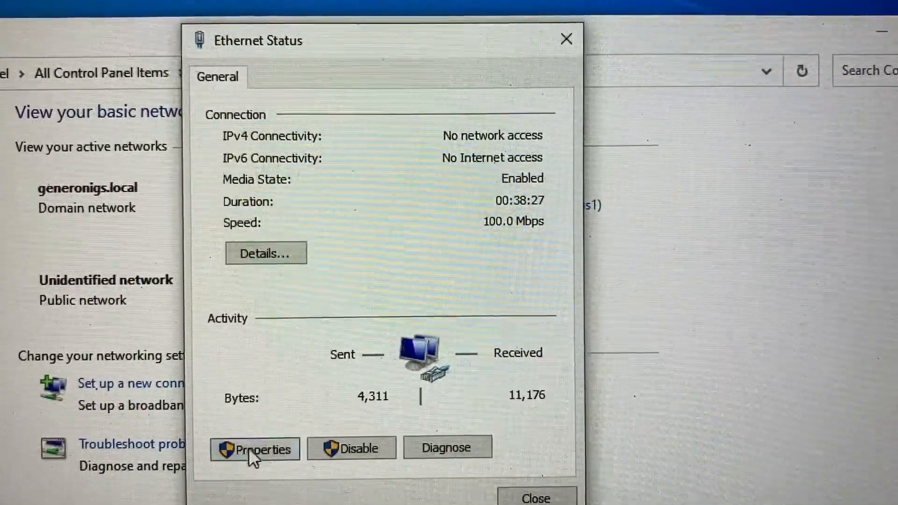
{"action": "left_click", "coordinate": [256, 447]}
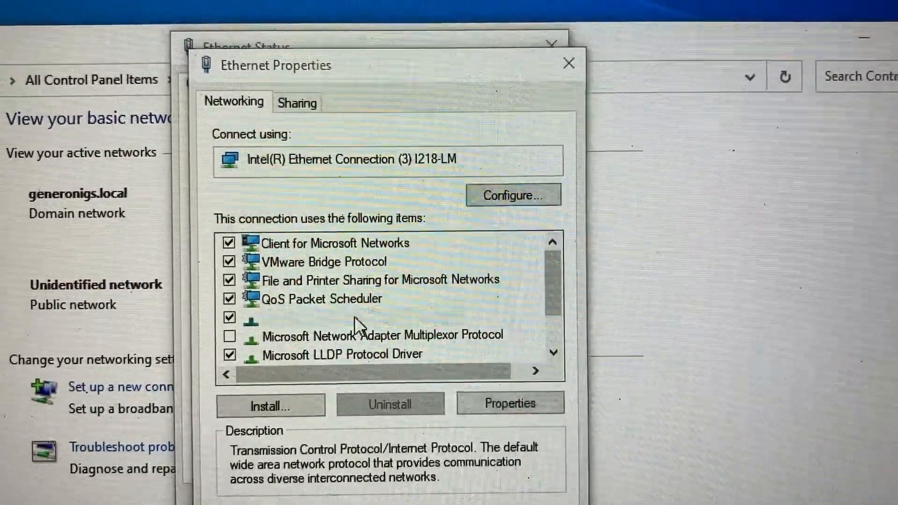
Step: Review the IPv4 static address 192.168.0.22 / 255.255.255.0, then close the network windows
{"action": "left_click", "coordinate": [508, 402]}
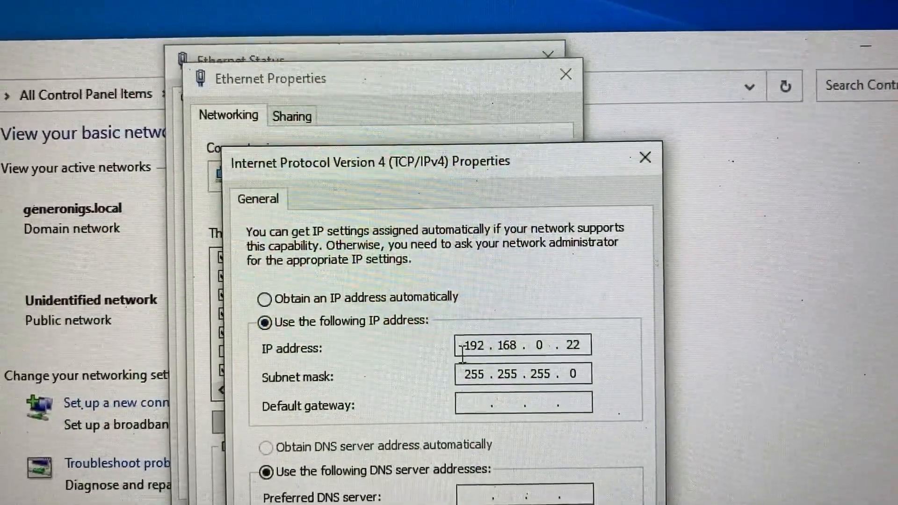
{"action": "mouse_move", "coordinate": [618, 343]}
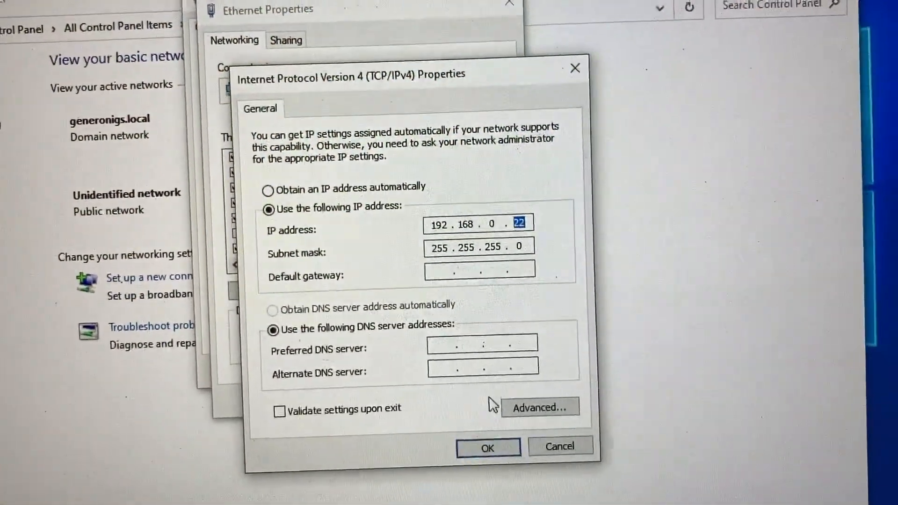
{"action": "left_click", "coordinate": [487, 447]}
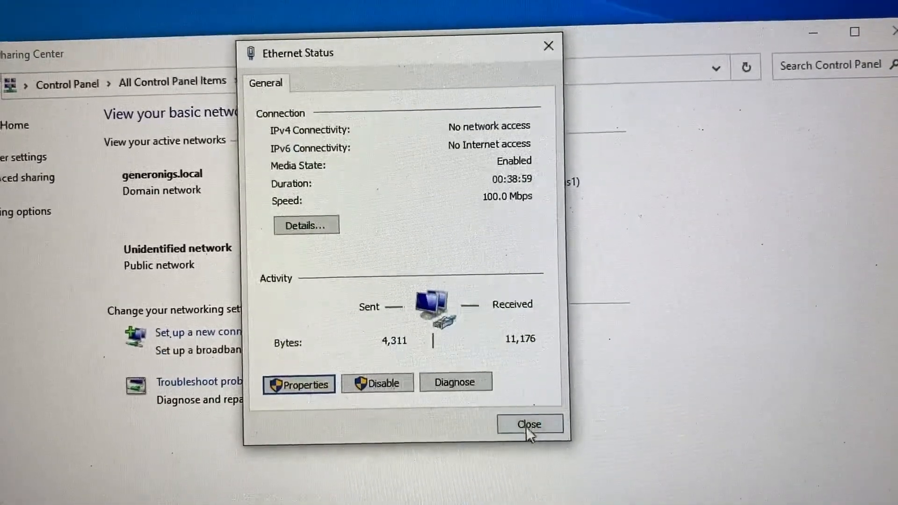
{"action": "left_click", "coordinate": [529, 425]}
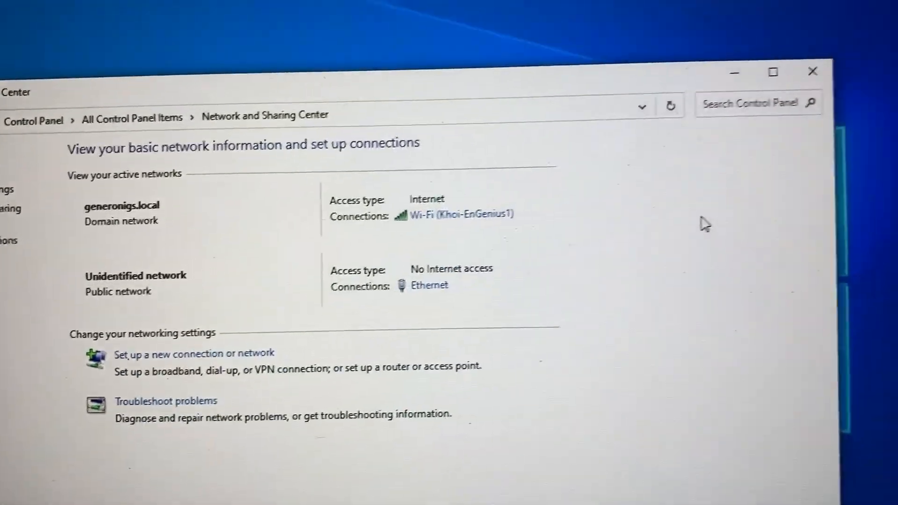
{"action": "left_click", "coordinate": [813, 72]}
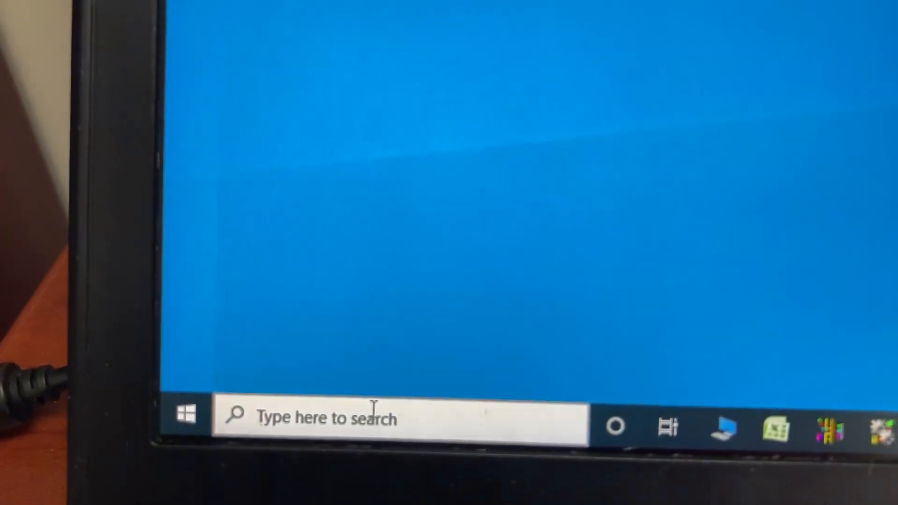
Step: Launch Command Prompt via a 'CMD' search and enter PING 192.168.0.1 toward the terminal
{"action": "left_click", "coordinate": [185, 416]}
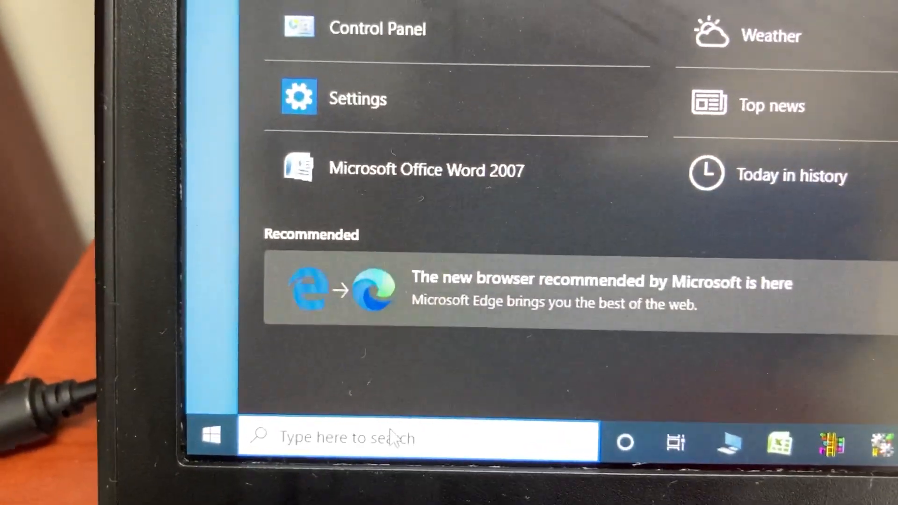
{"action": "type", "text": "CMD"}
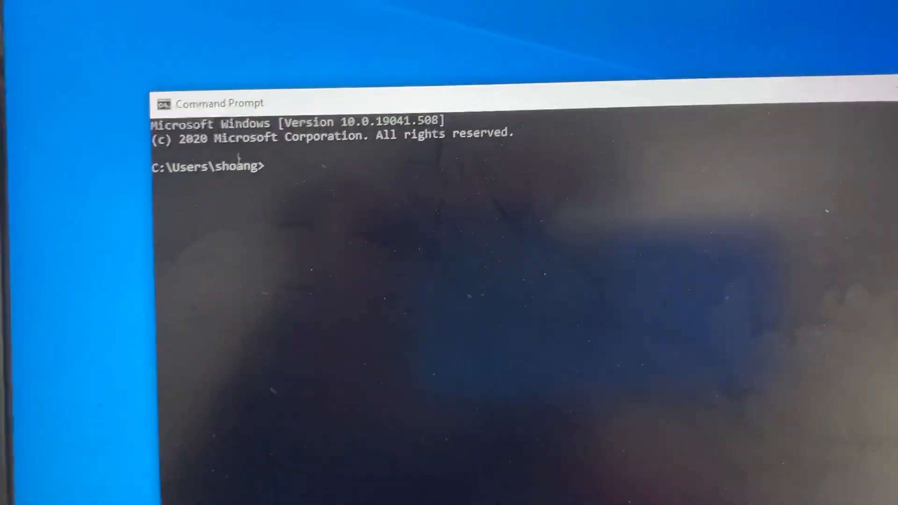
{"action": "type", "text": "PI"}
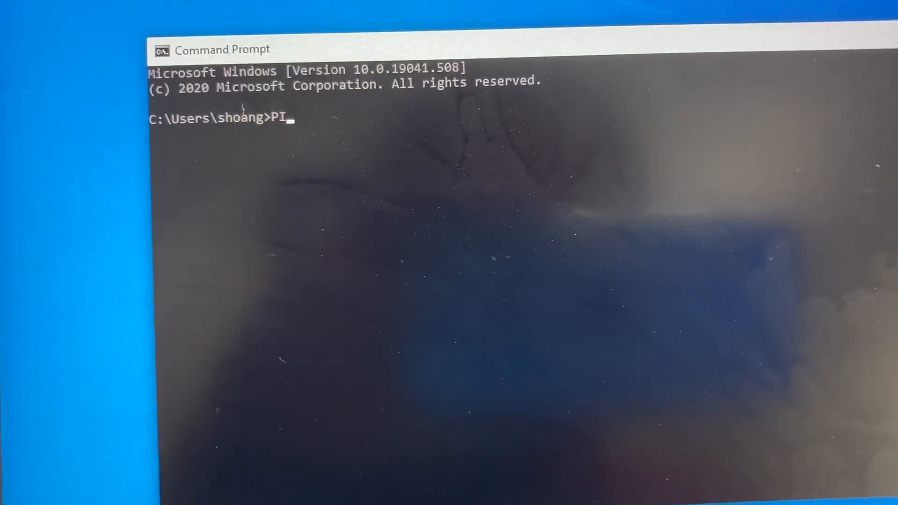
{"action": "type", "text": "NG"}
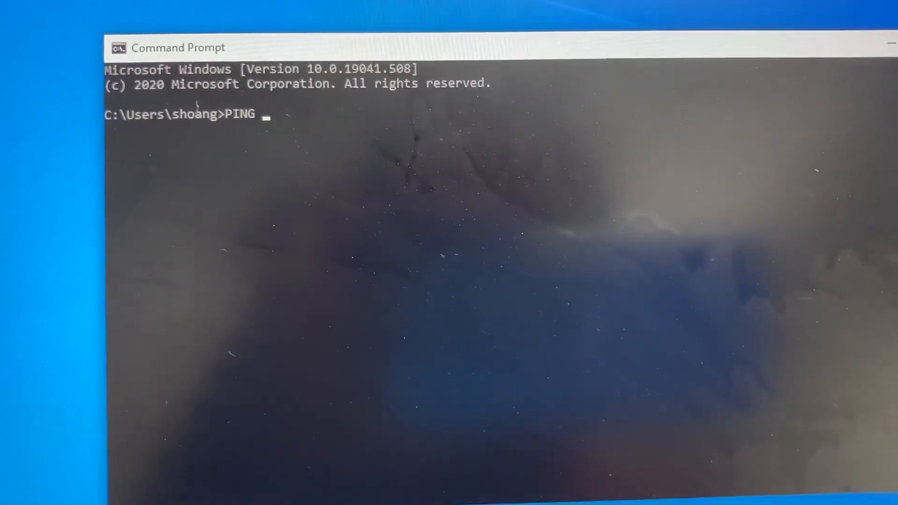
{"action": "type", "text": "19"}
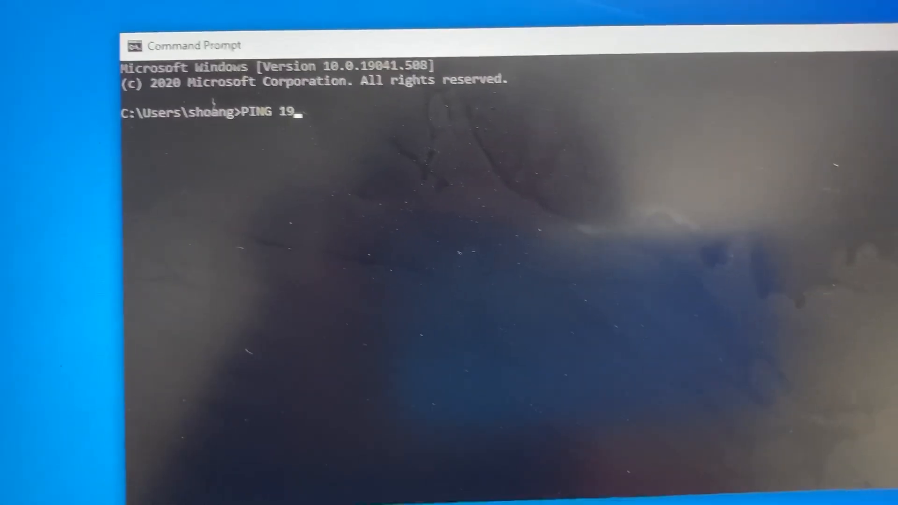
{"action": "type", "text": "2."}
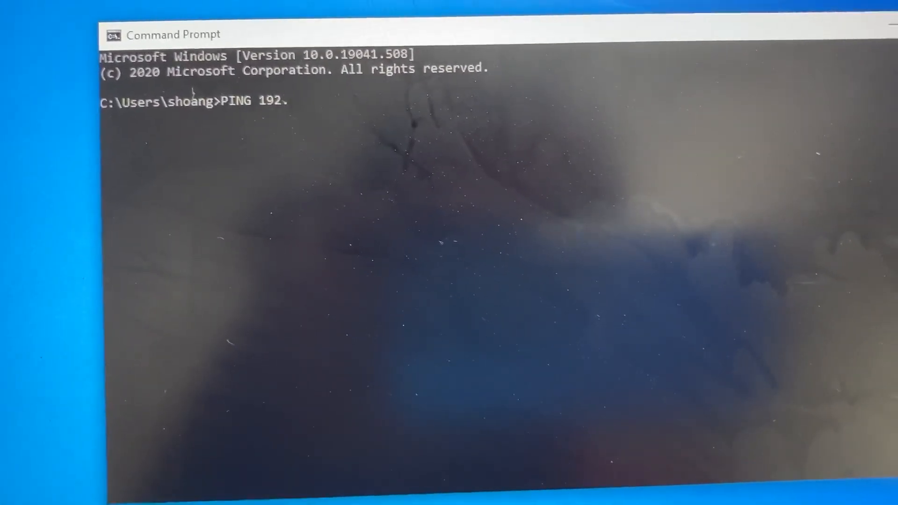
{"action": "type", "text": "168."}
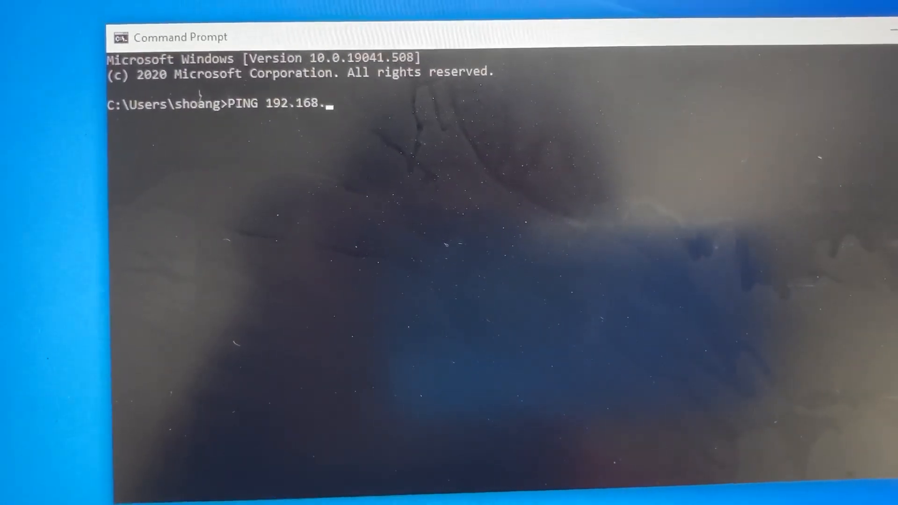
{"action": "type", "text": "0.1"}
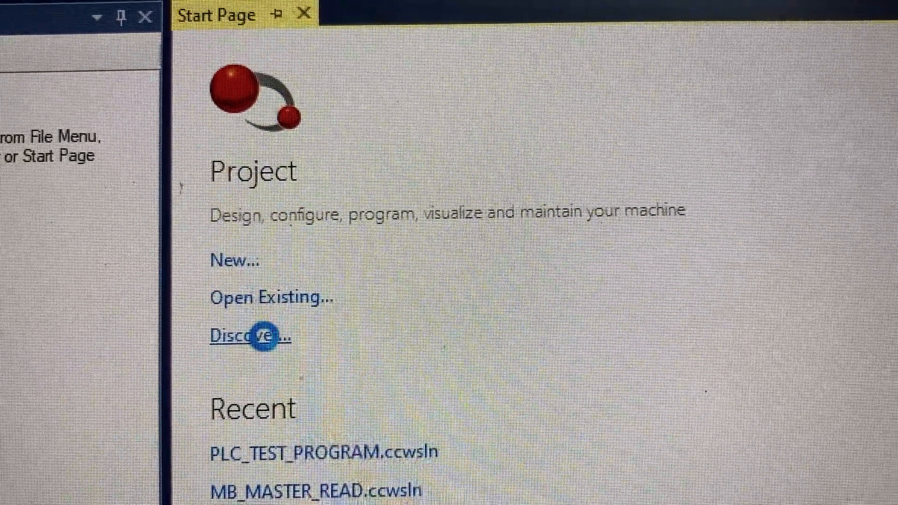
Step: Discover devices under AB_ETHIP-1 Ethernet and select the PanelView 800 at 192.168.0.100
{"action": "left_click", "coordinate": [247, 336]}
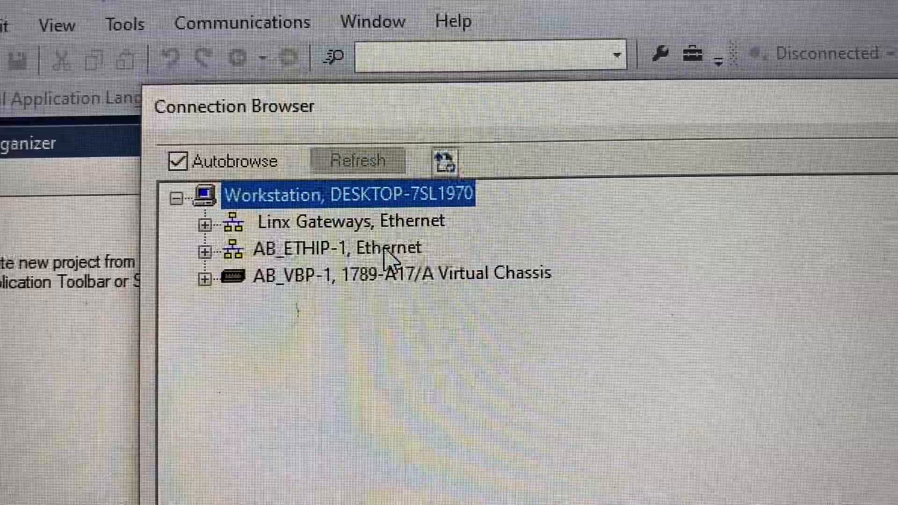
{"action": "left_click", "coordinate": [329, 247]}
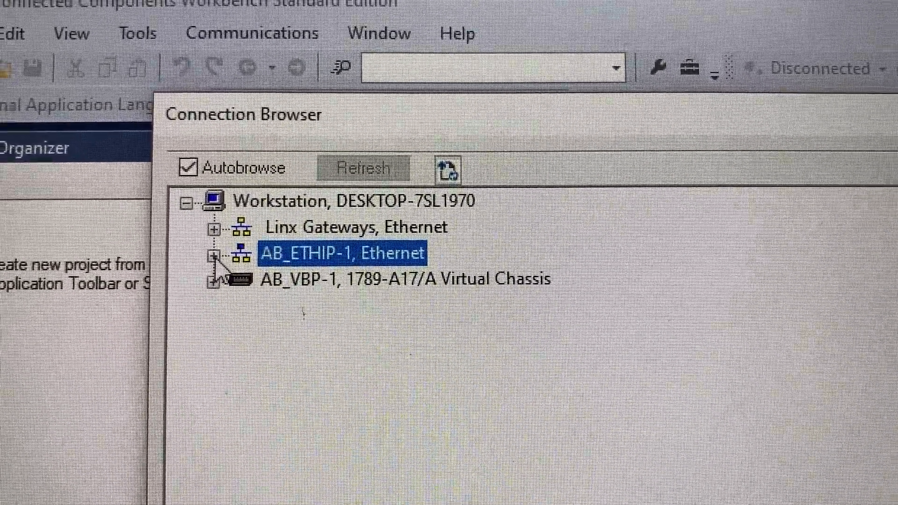
{"action": "left_click", "coordinate": [215, 253]}
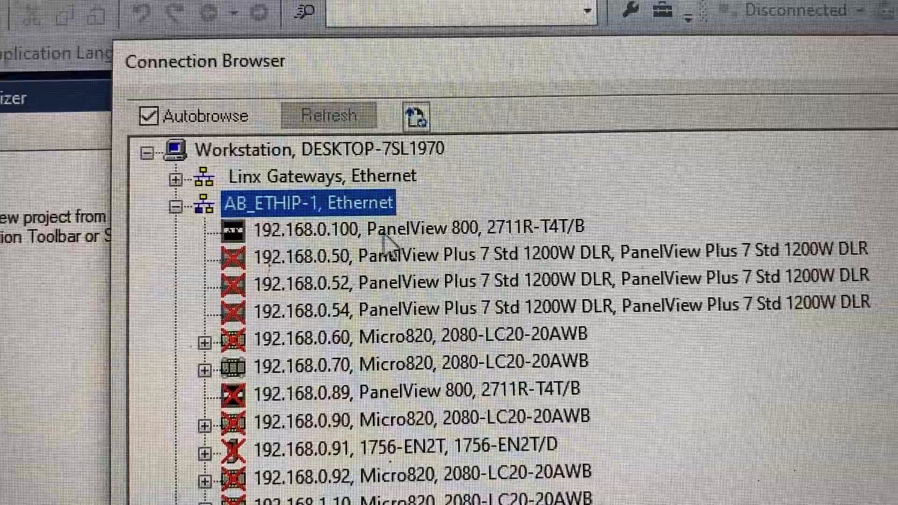
{"action": "left_click", "coordinate": [401, 228]}
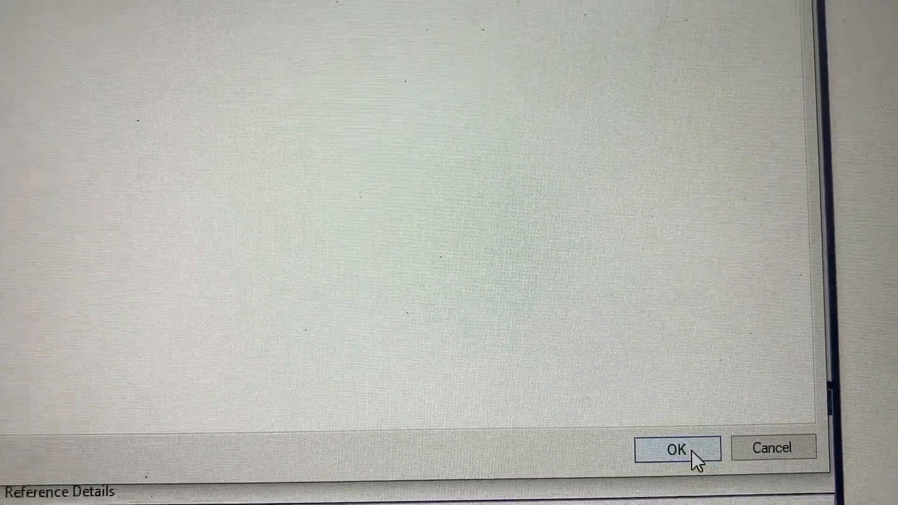
Step: Confirm the PanelView target and upload HMI_20, accepting the project overwrite warning
{"action": "left_click", "coordinate": [675, 448]}
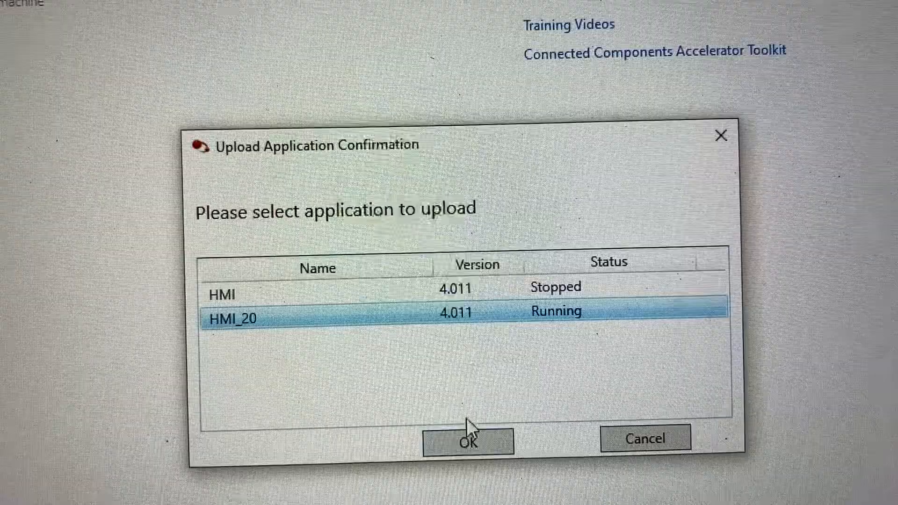
{"action": "left_click", "coordinate": [469, 441]}
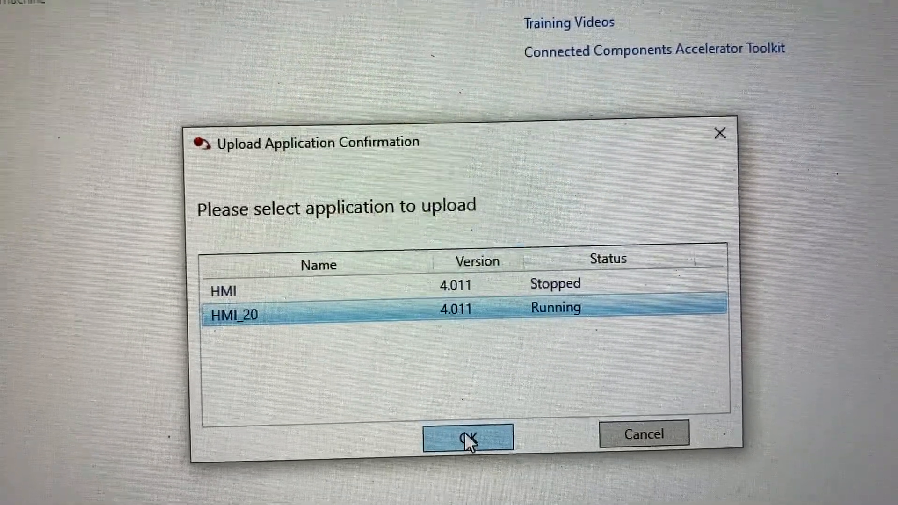
{"action": "left_click", "coordinate": [468, 436]}
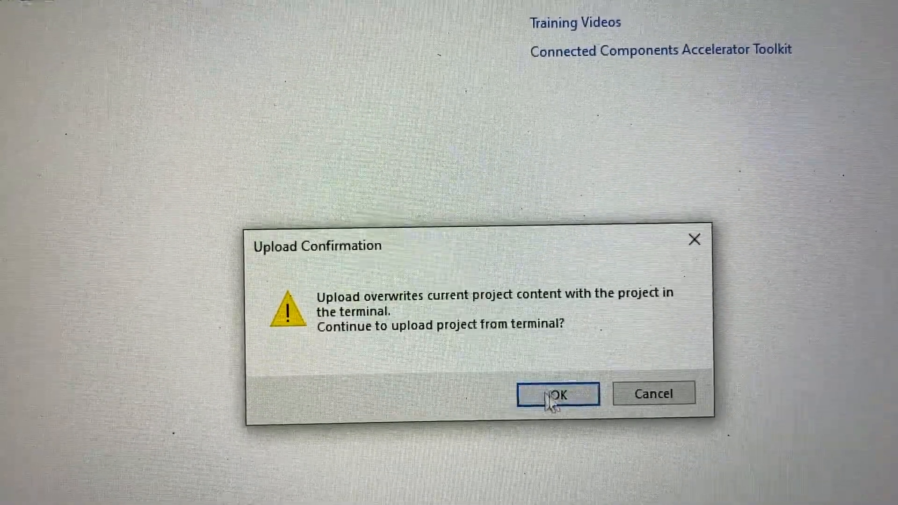
{"action": "left_click", "coordinate": [559, 395]}
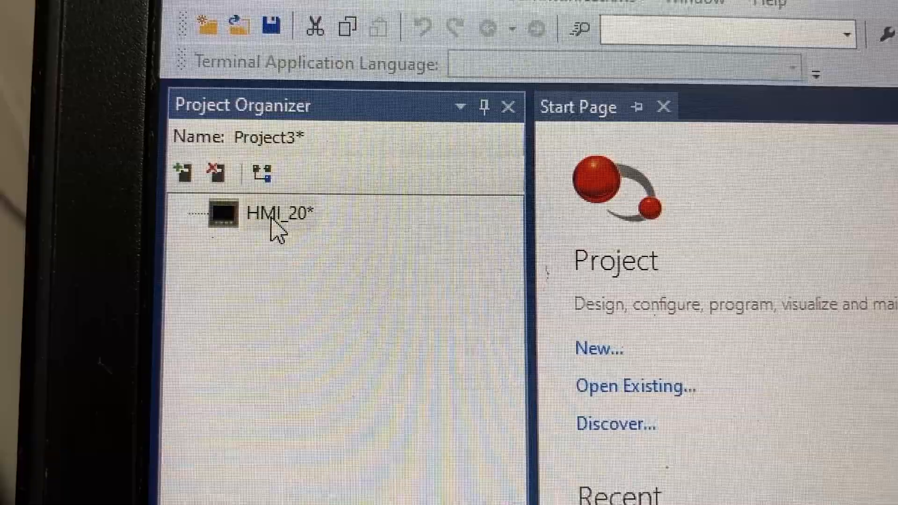
Step: Expand HMI_20 in Project Organizer and bring up screen 1 - Startup for editing
{"action": "double_click", "coordinate": [275, 214]}
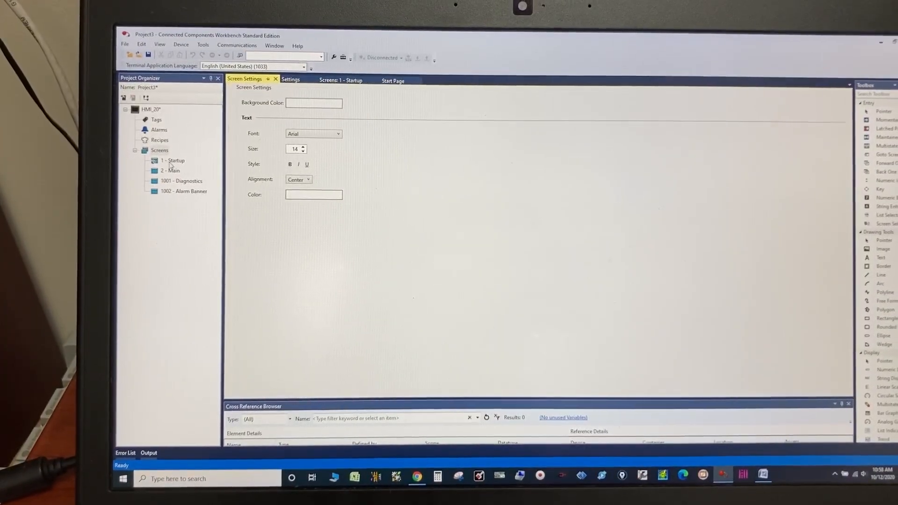
{"action": "left_click", "coordinate": [337, 80]}
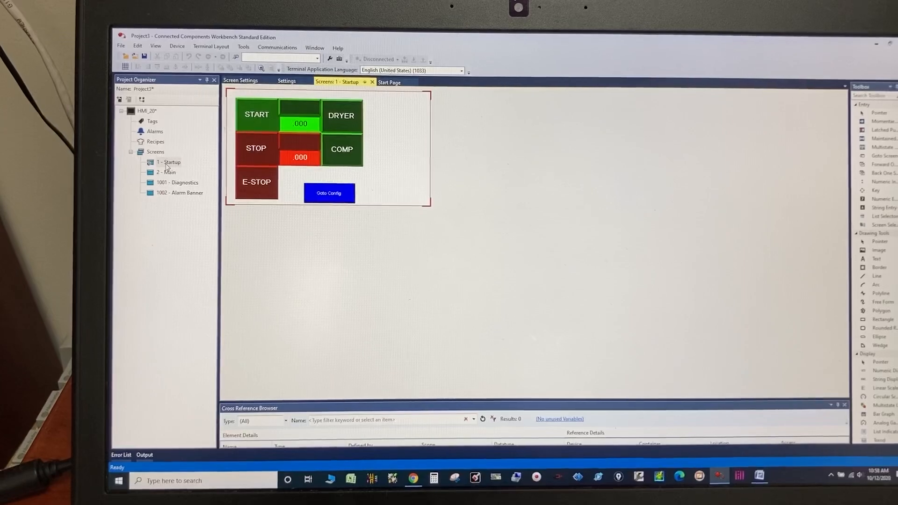